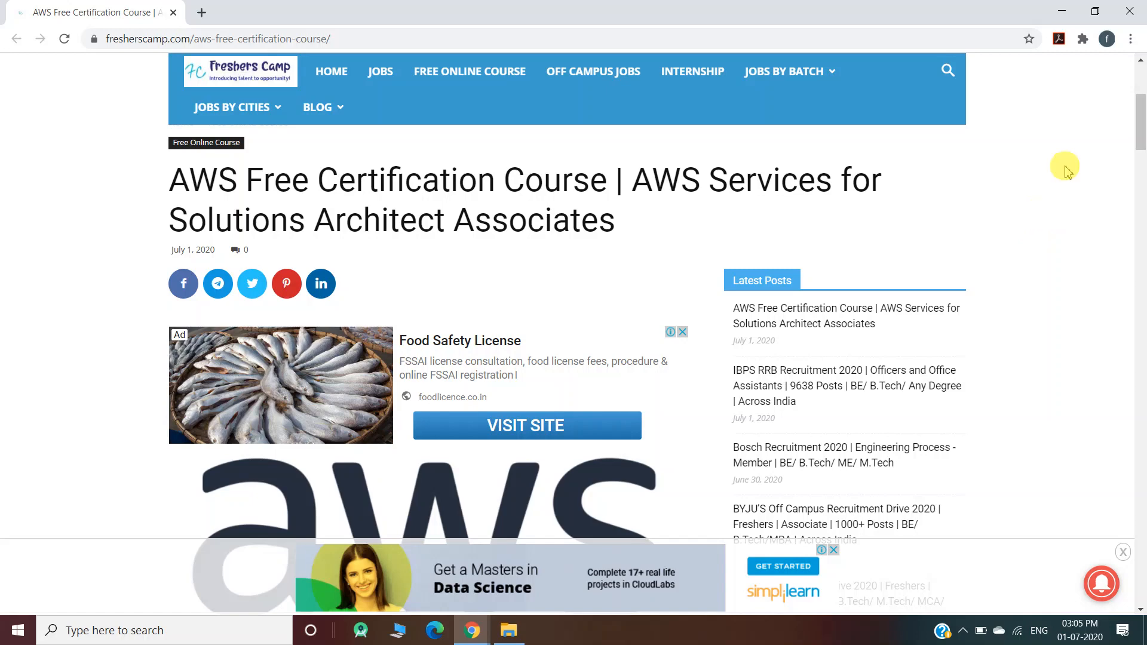
- Scroll past the How to Apply steps and GETFORFREE coupon to the join link's Udemy course page
scroll(down, 3)
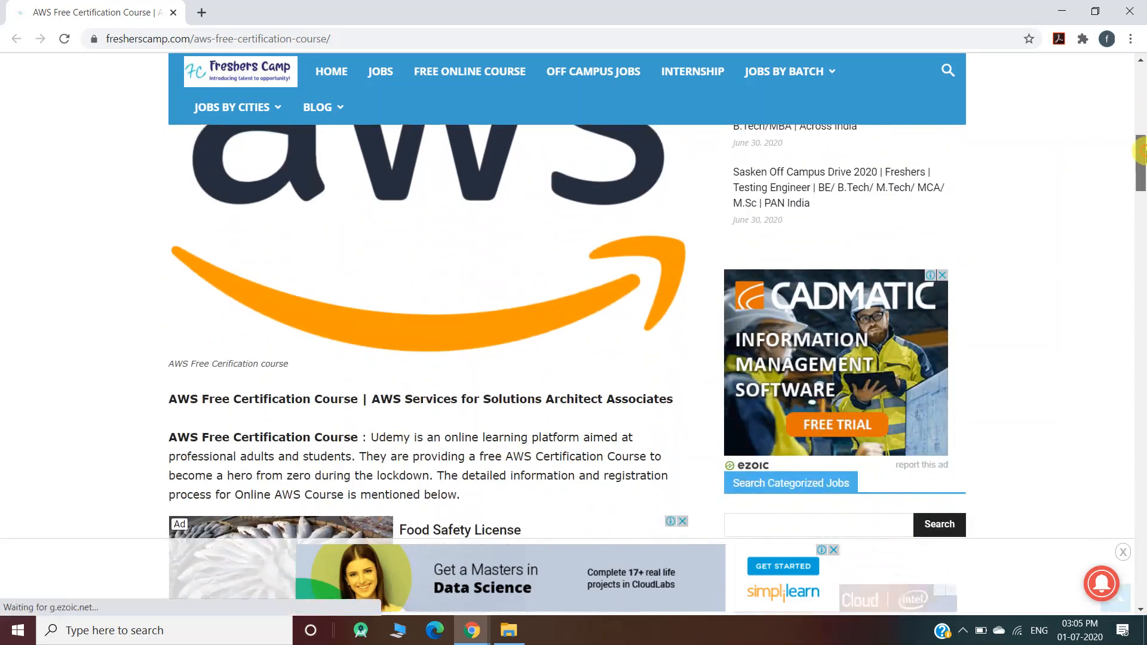
scroll(down, 3)
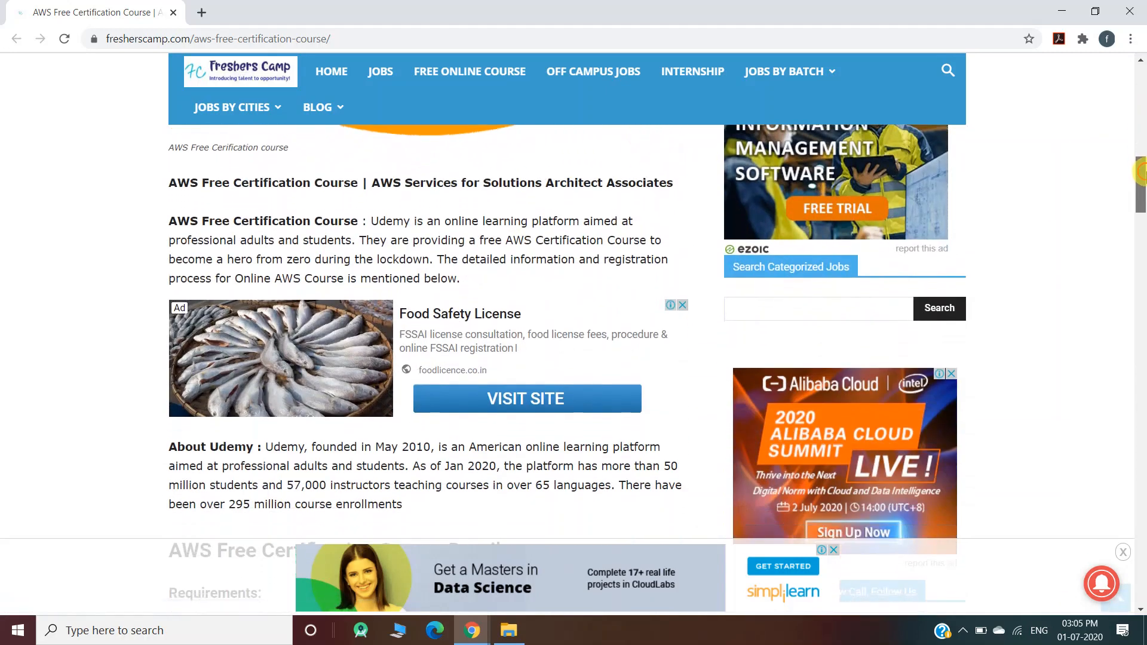
scroll(down, 3)
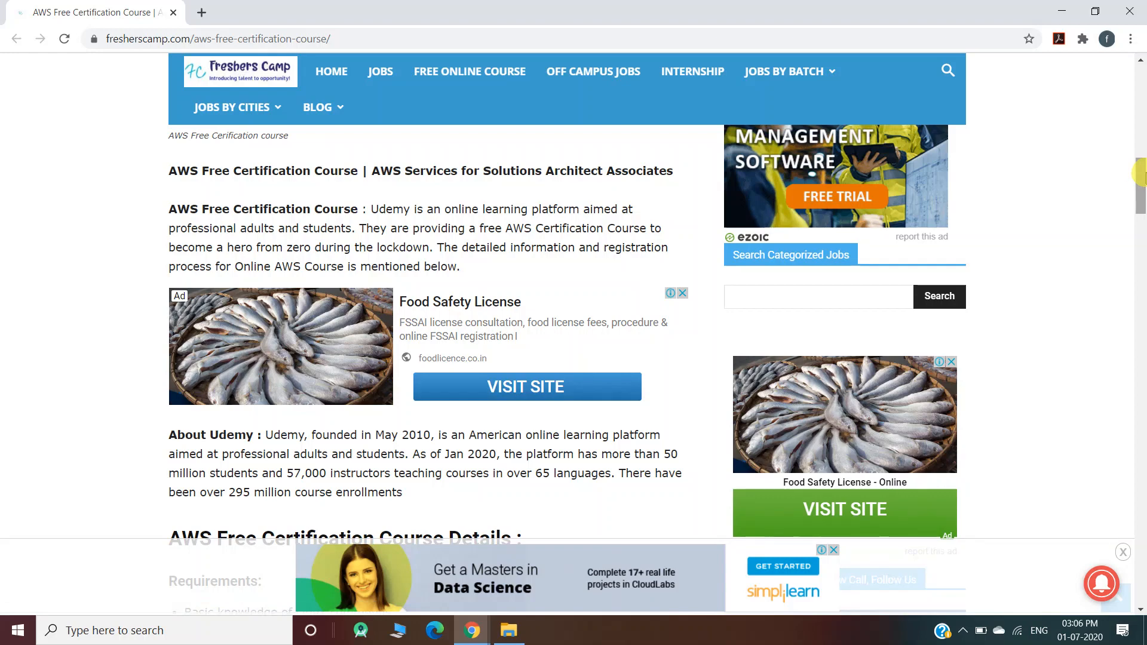
scroll(down, 3)
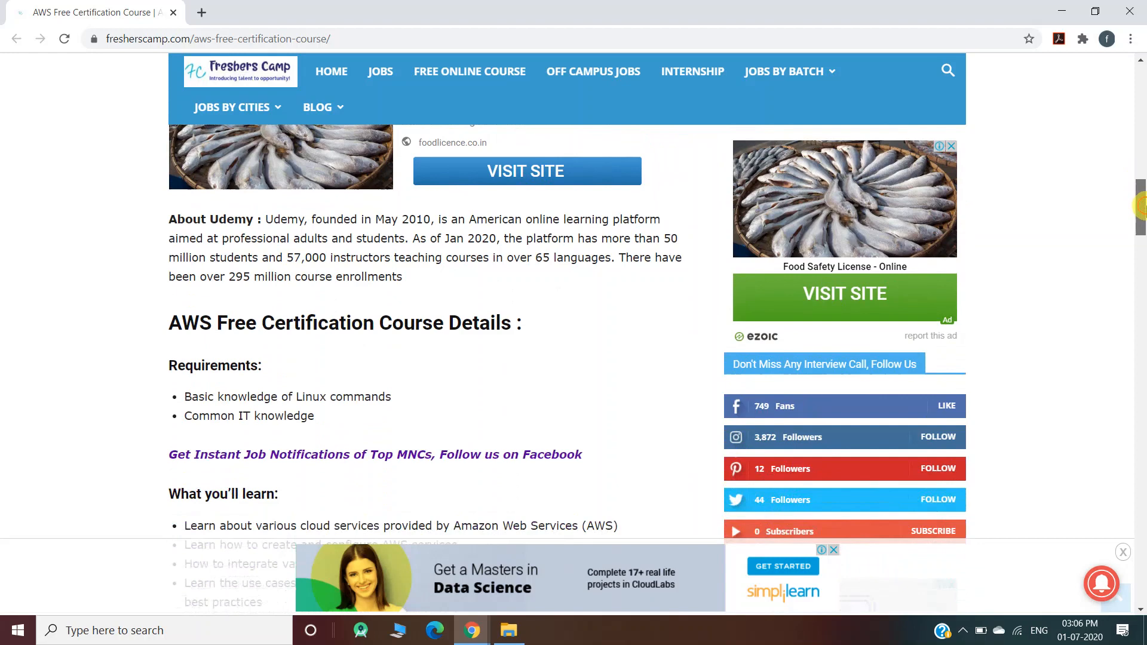
scroll(down, 3)
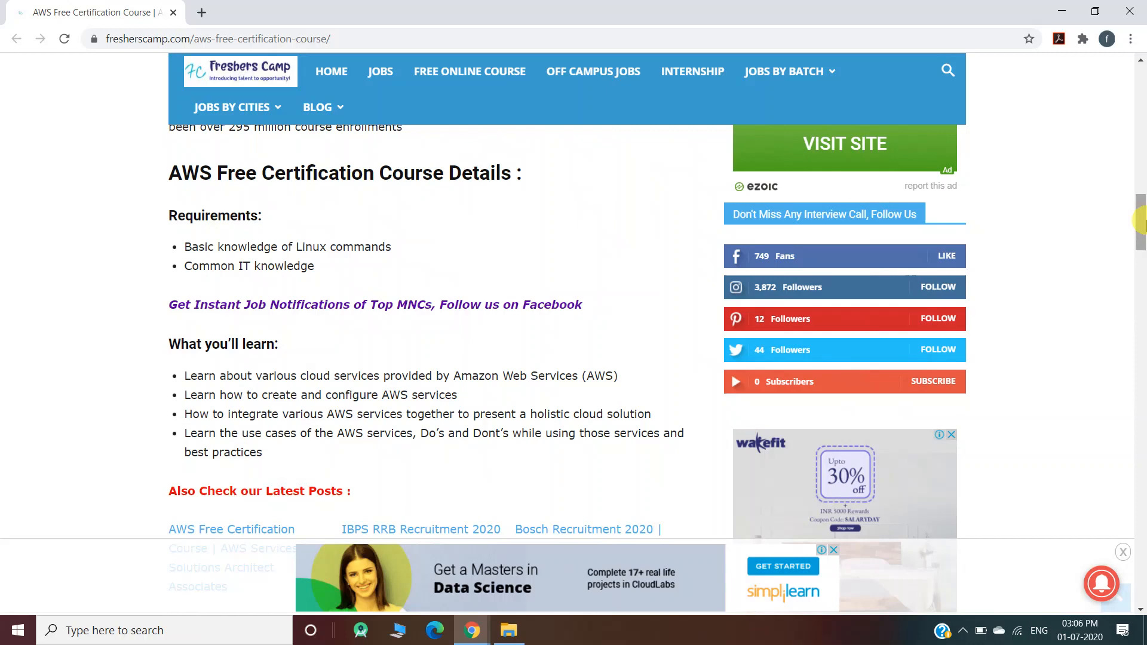
scroll(down, 3)
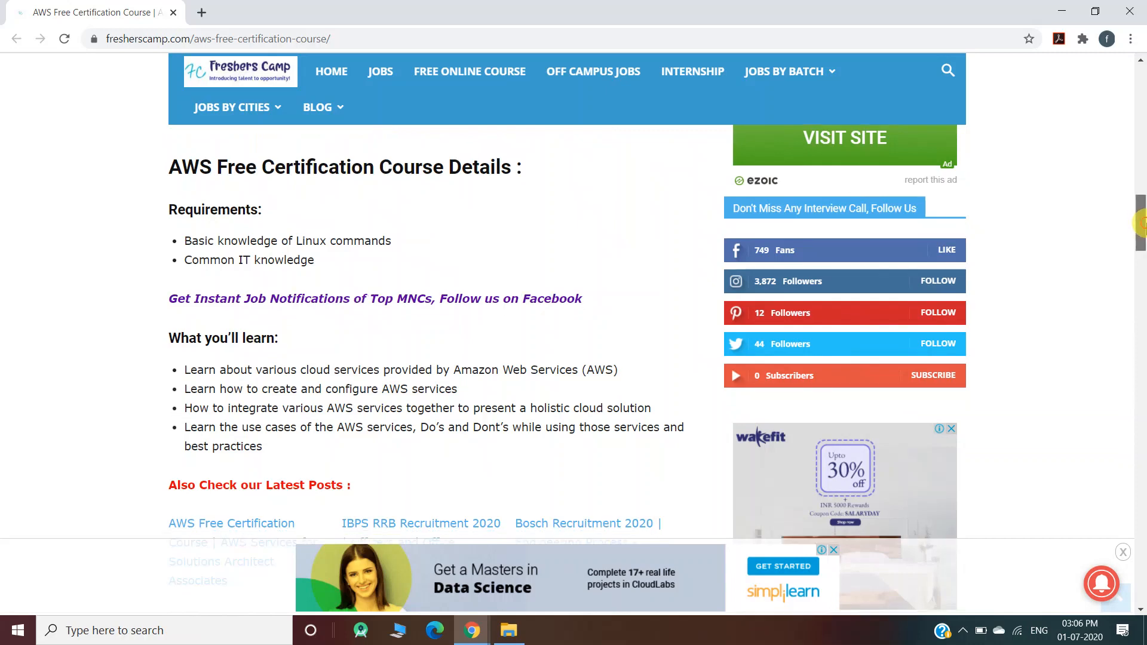
scroll(down, 3)
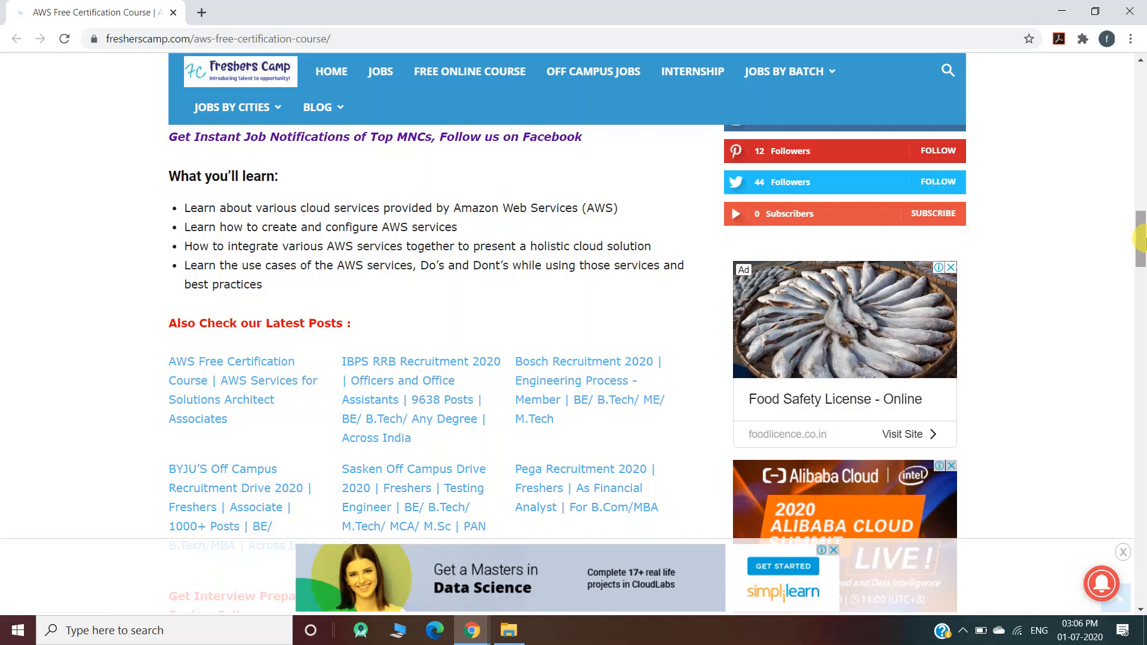
scroll(down, 3)
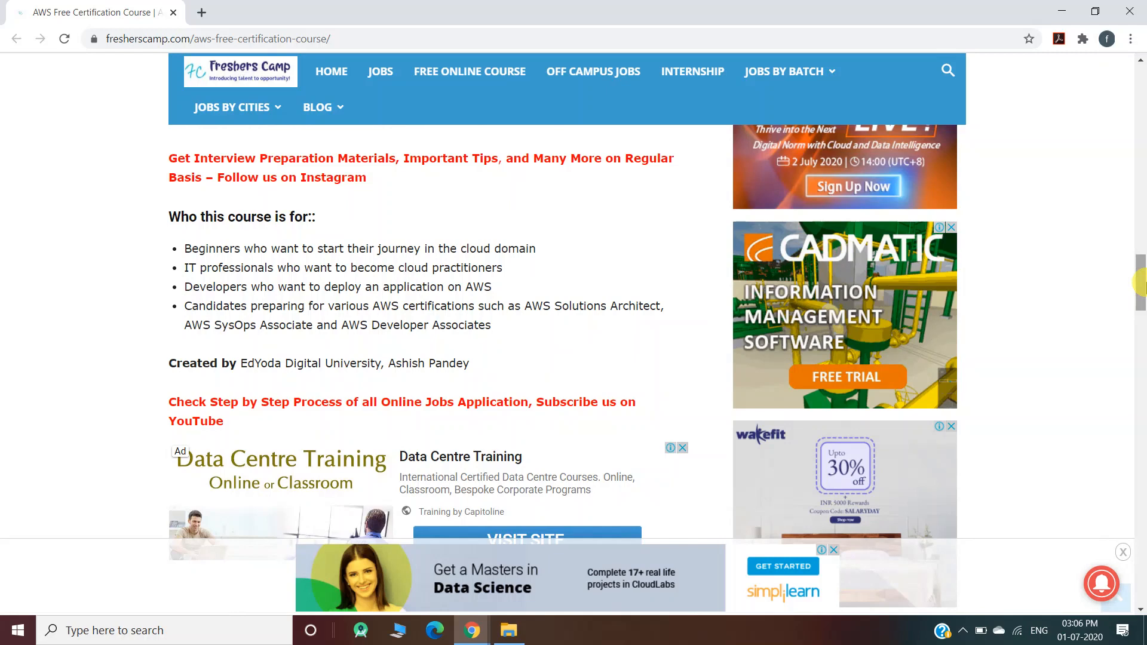
scroll(down, 3)
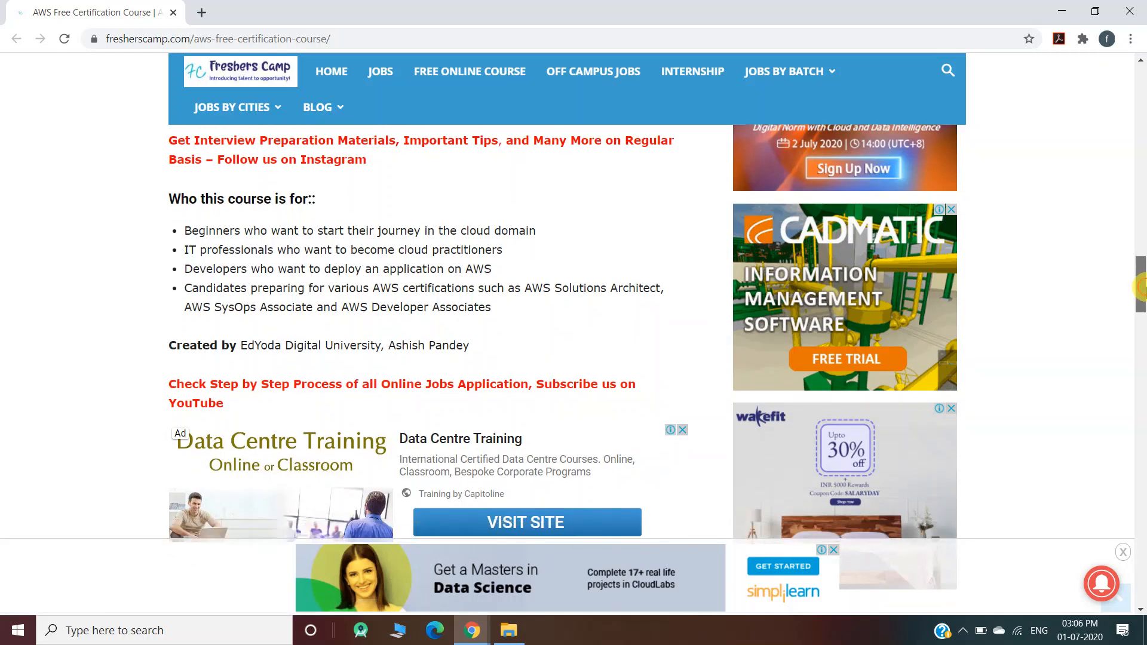
scroll(down, 3)
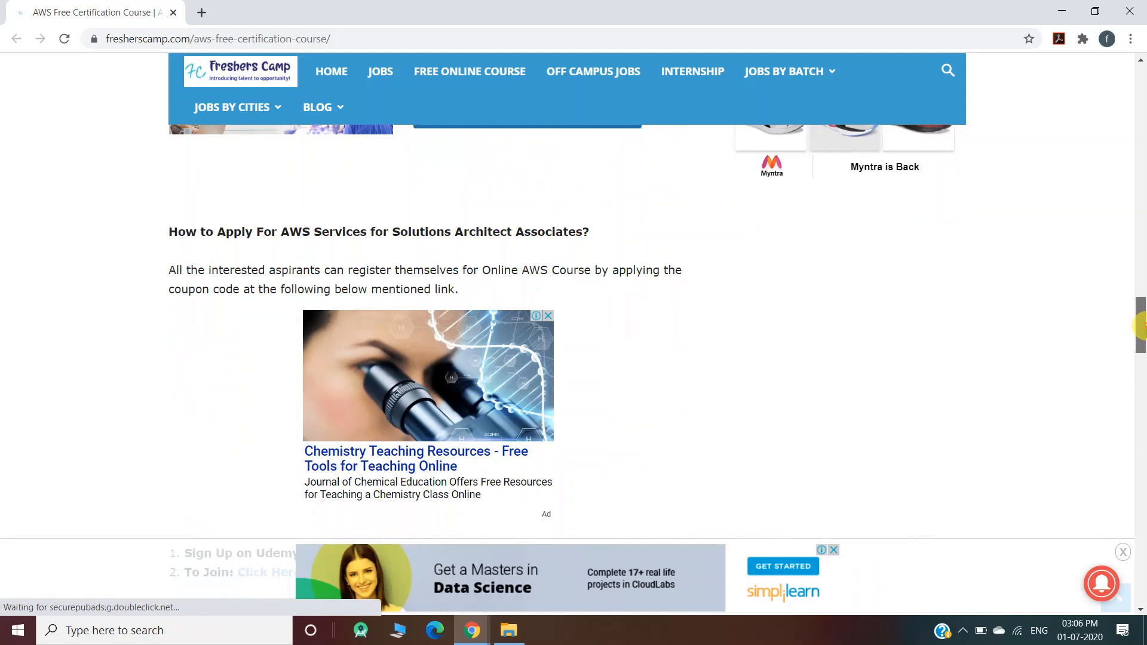
scroll(down, 3)
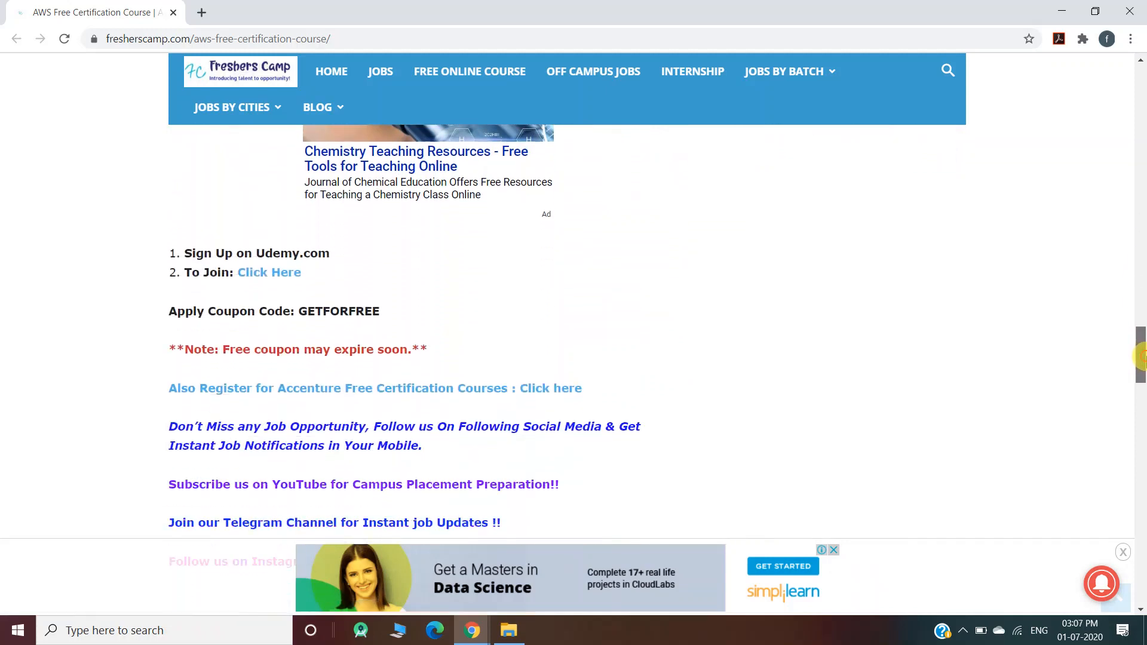
scroll(down, 3)
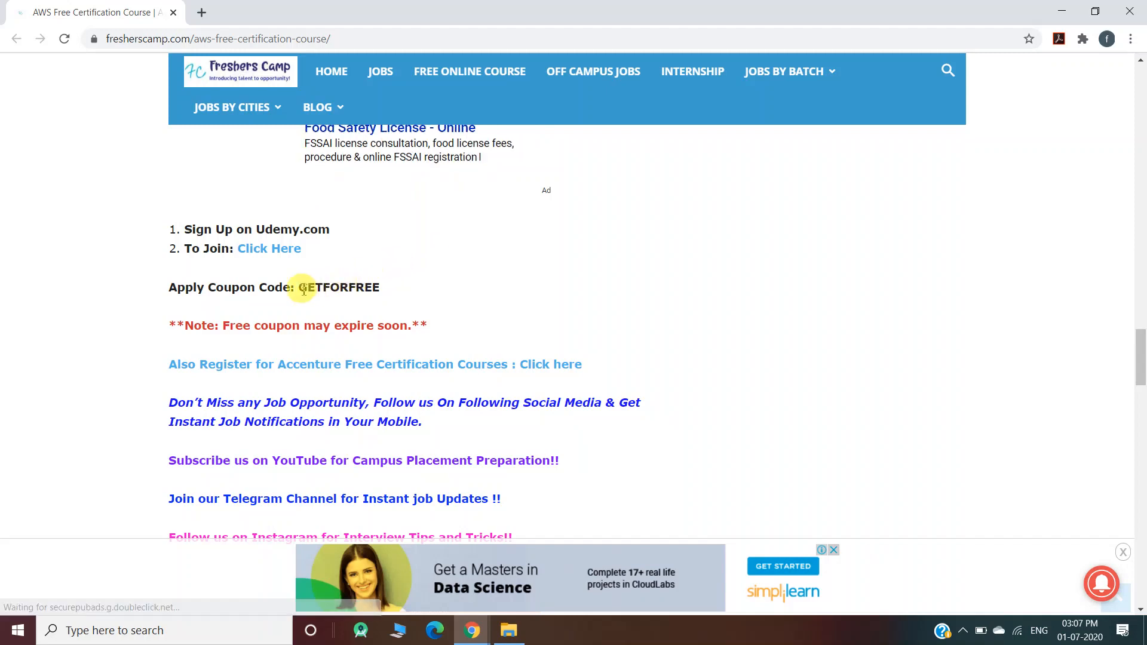
click(268, 248)
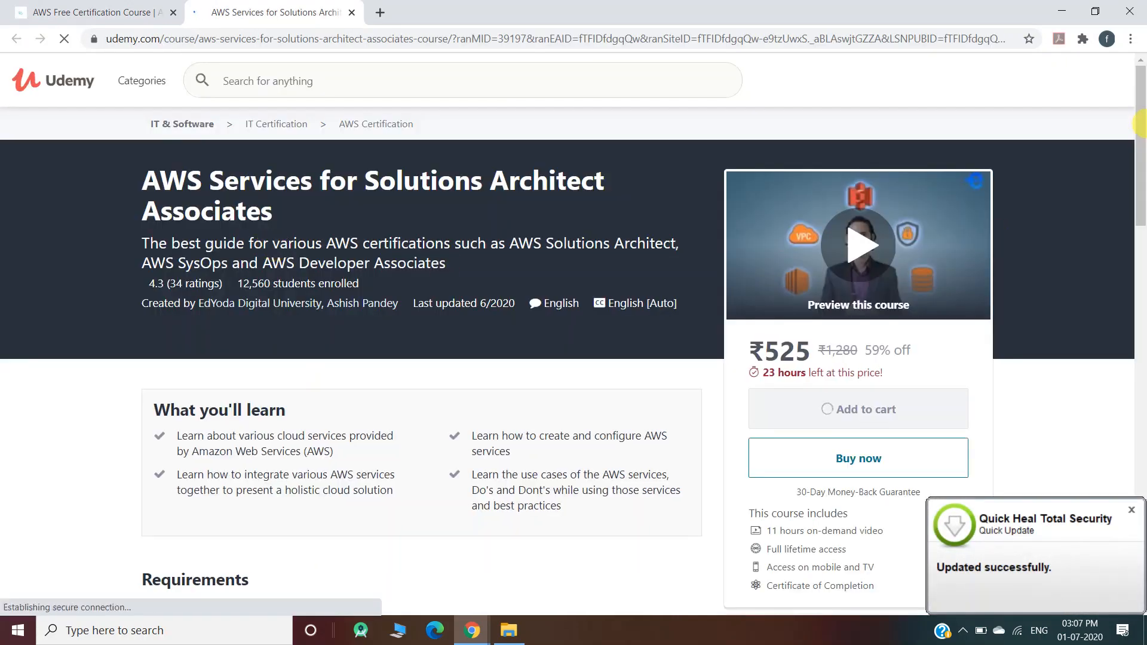
scroll(down, 3)
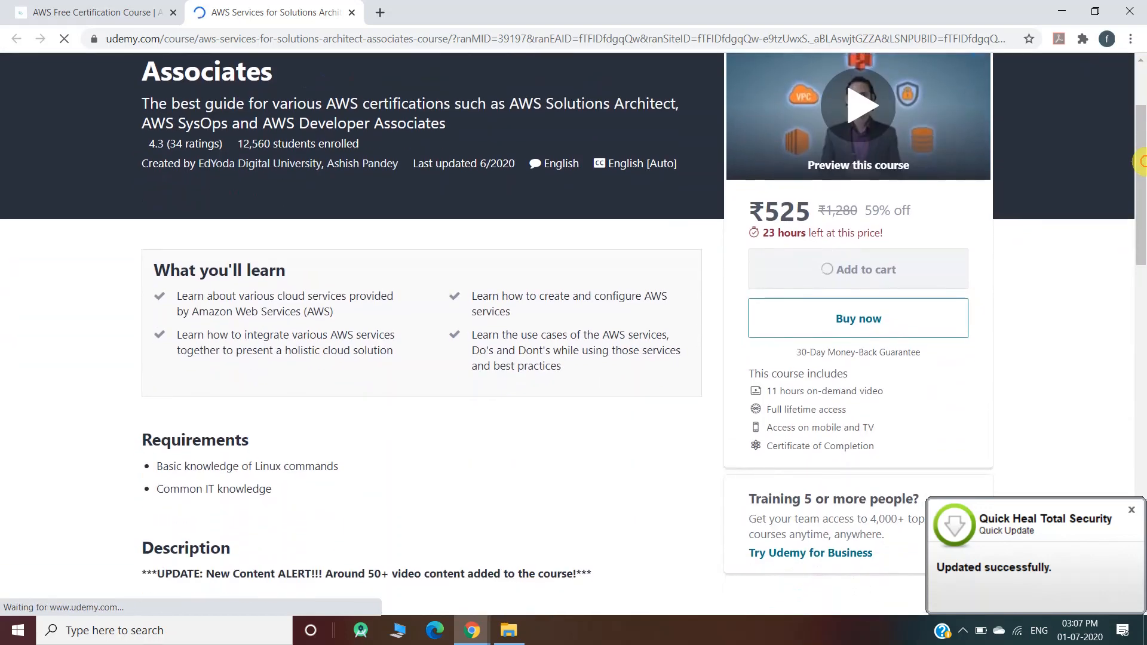
scroll(down, 3)
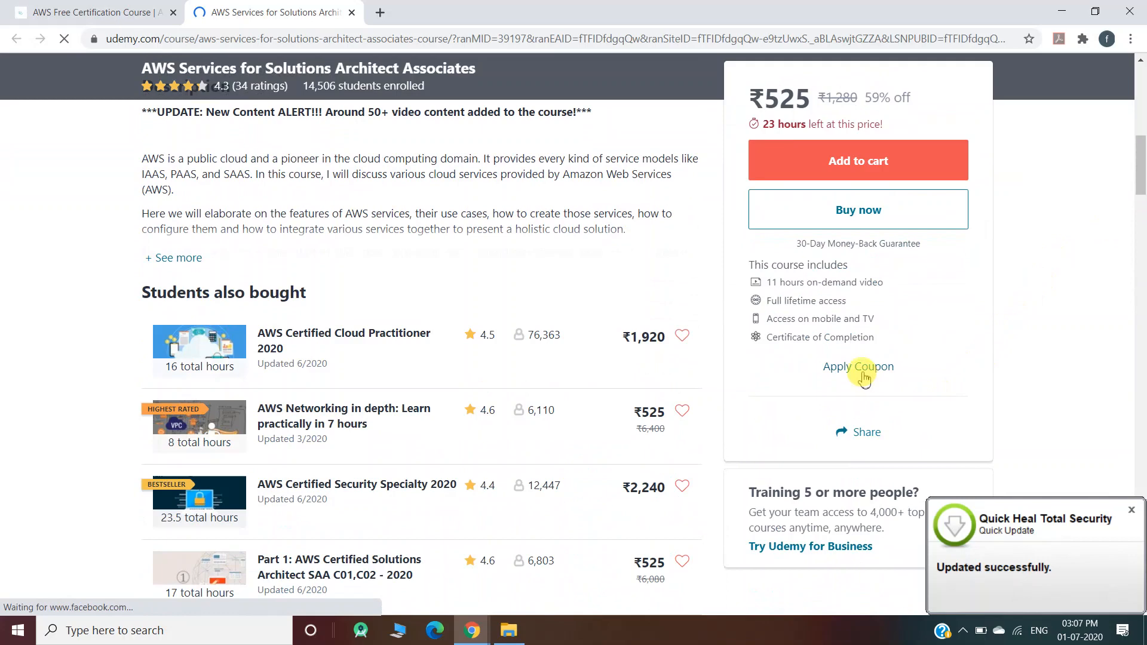
- Apply coupon GETFORFREE, enroll in the free AWS course, and return to the Freshers Camp article
click(858, 366)
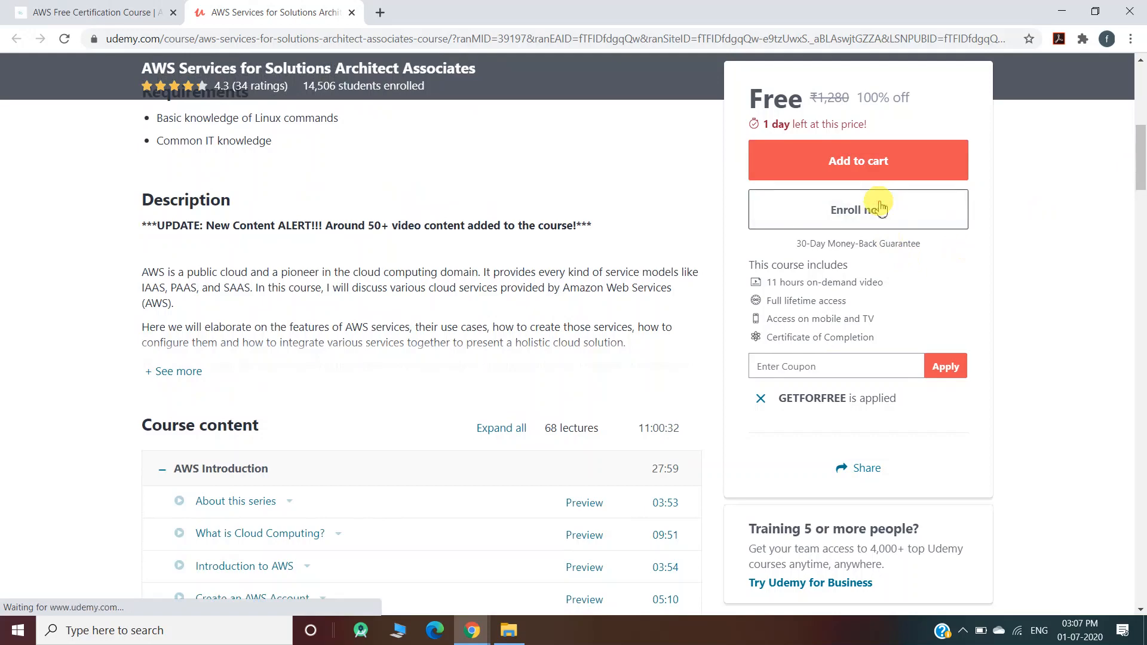
click(858, 209)
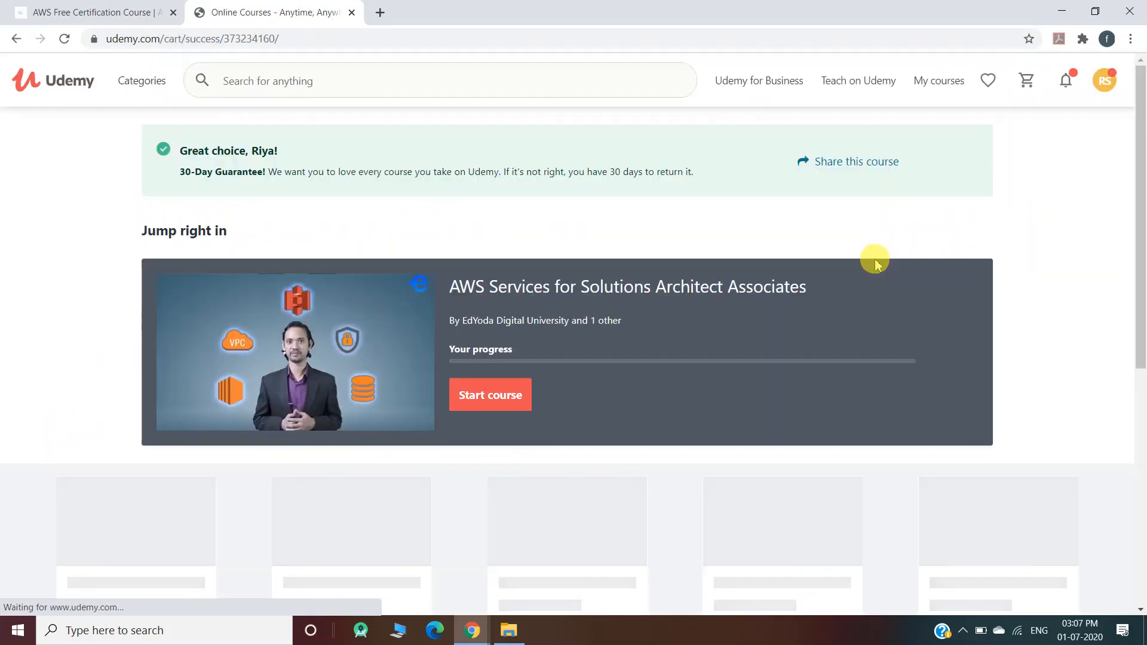
click(490, 394)
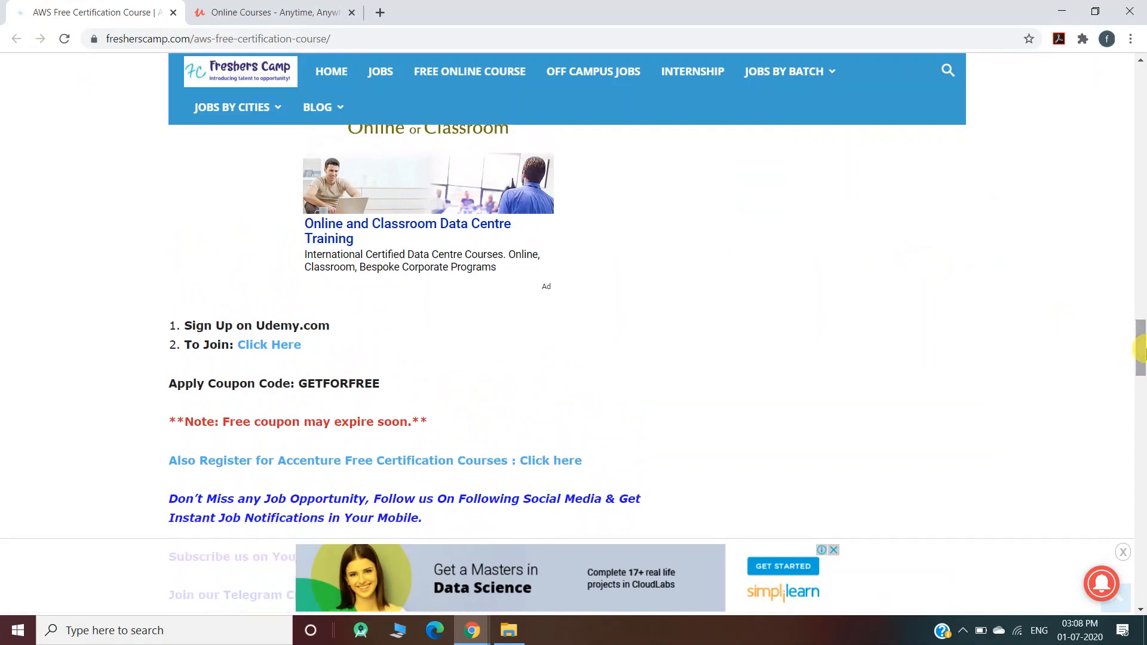
scroll(up, 3)
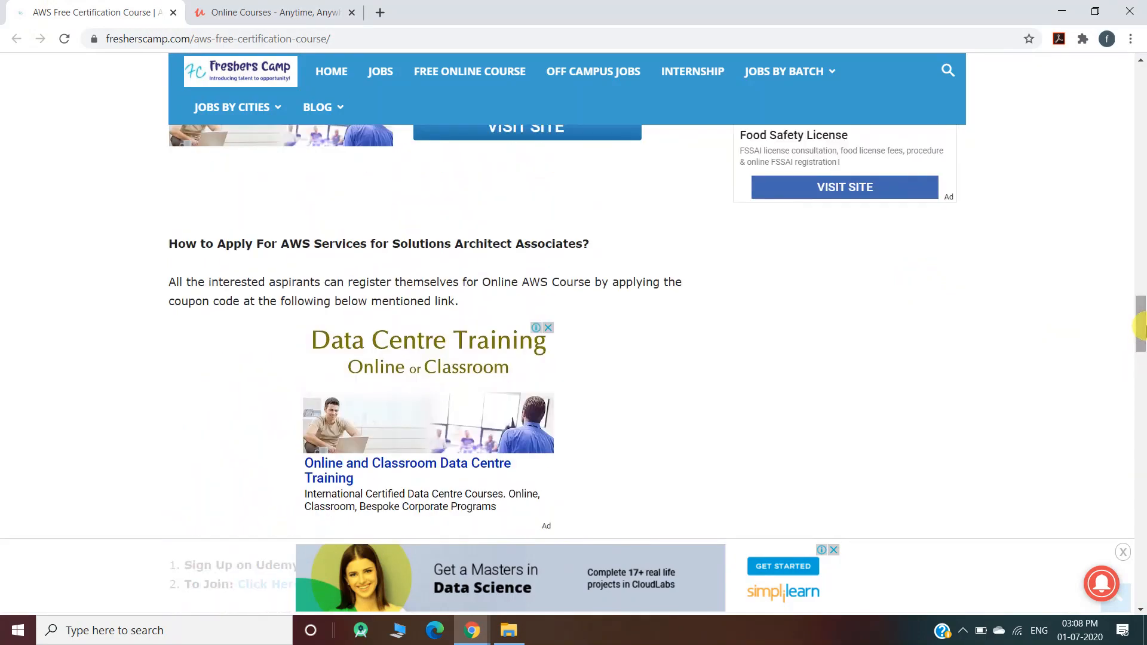
scroll(up, 3)
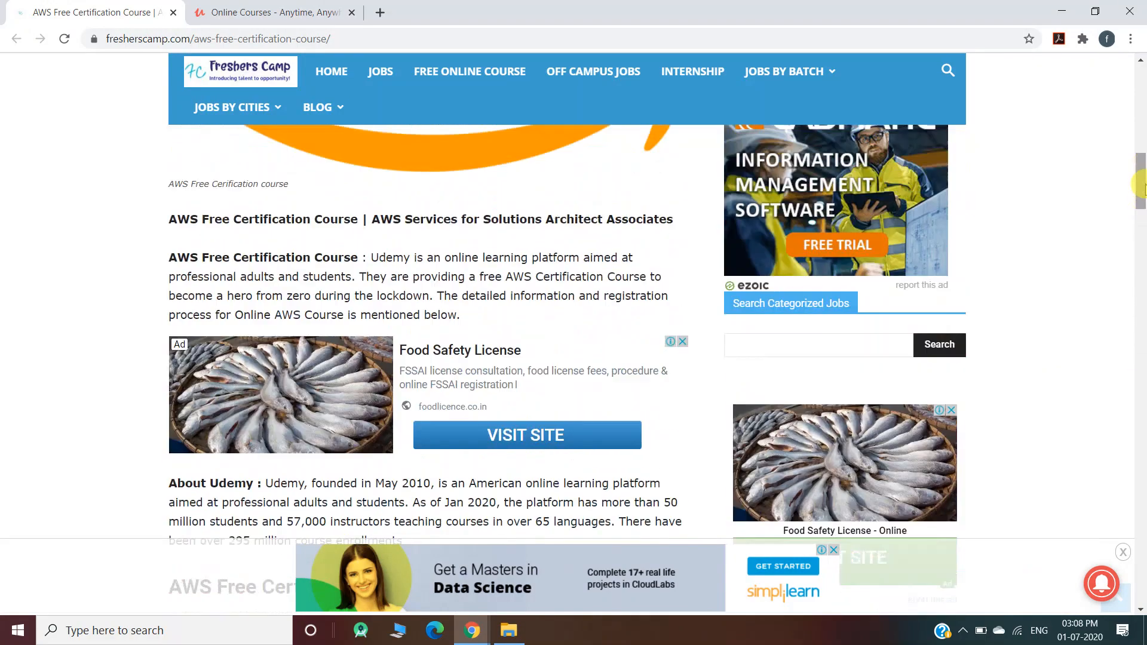
scroll(up, 3)
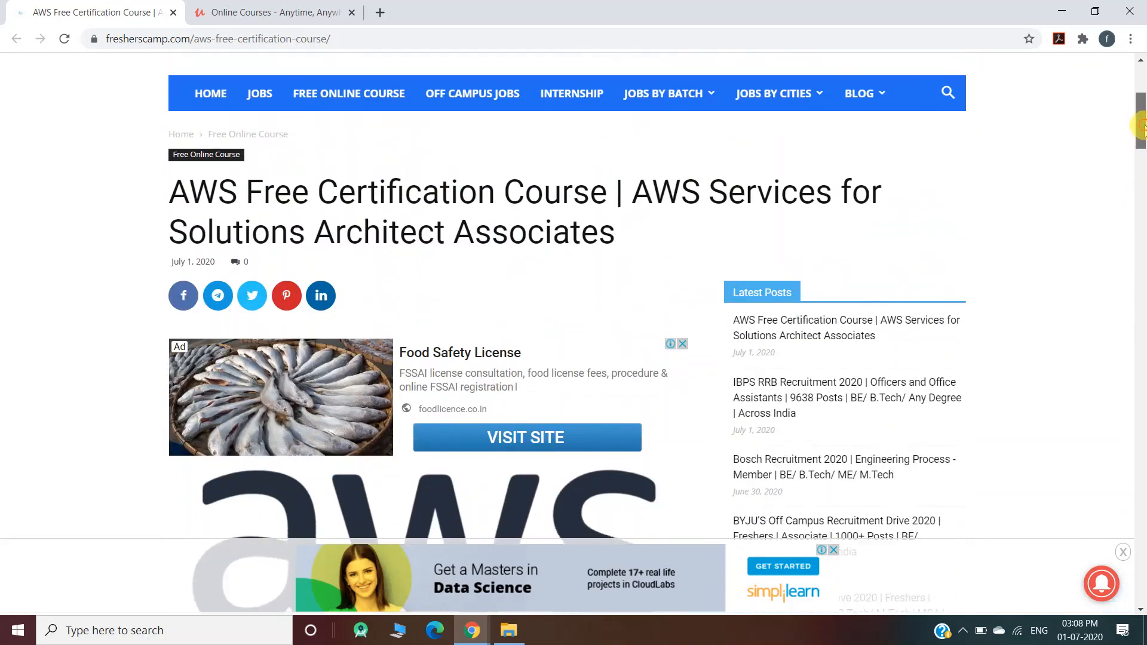